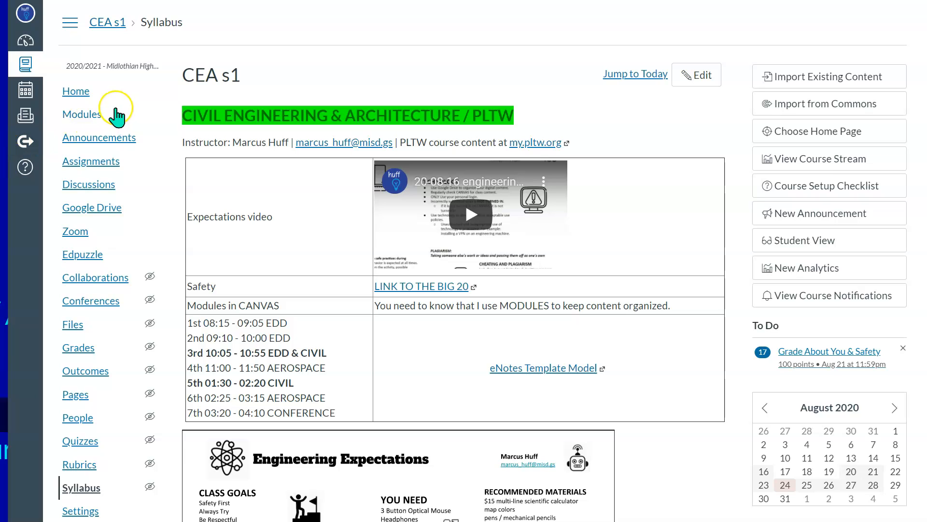
- Switch from the Syllabus to the CEA s1 Modules page showing the First Things module
left_click(82, 114)
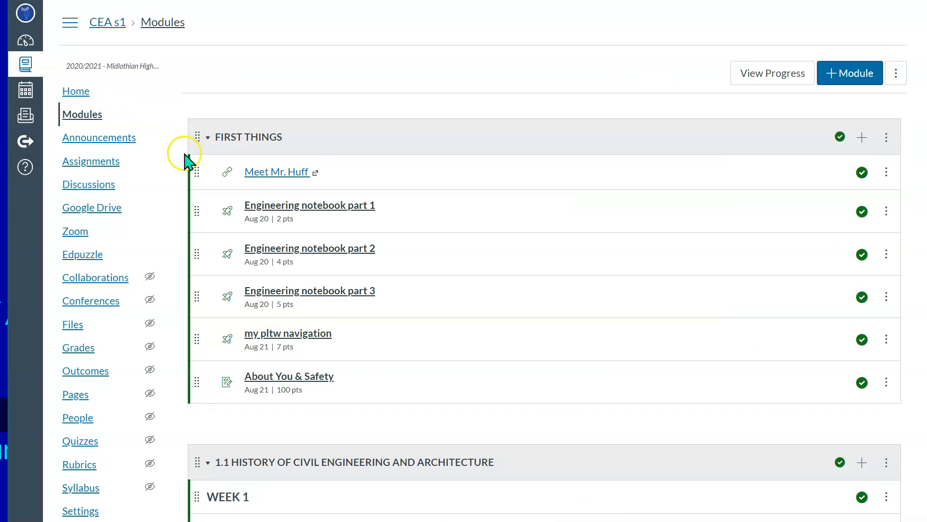
mouse_move(374, 303)
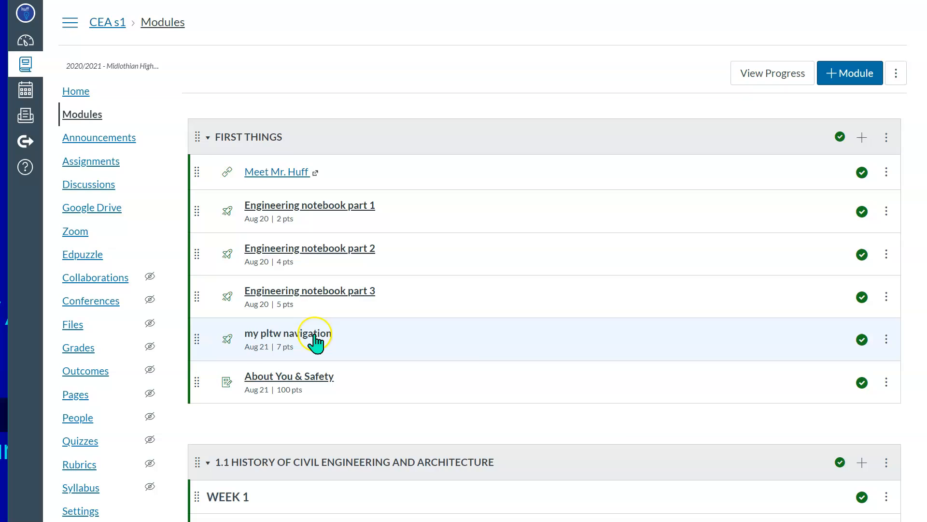
scroll("down", 3)
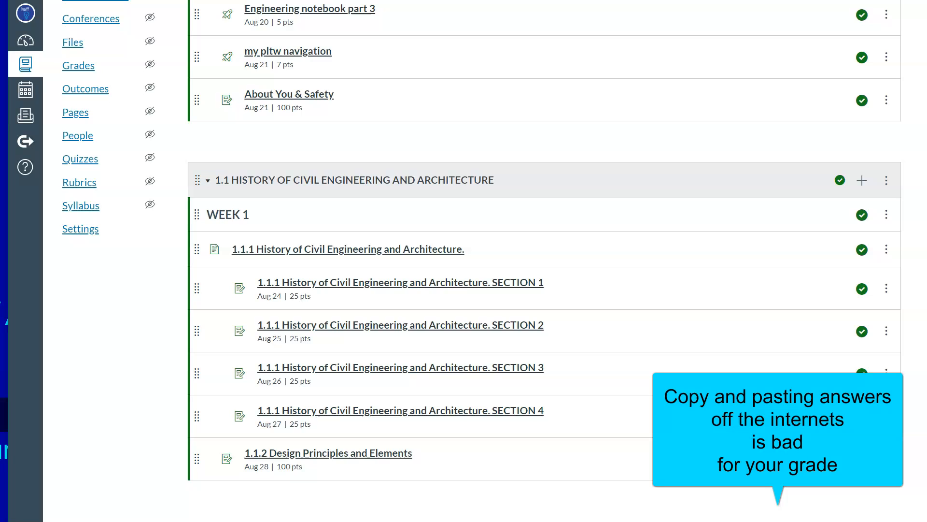
mouse_move(371, 249)
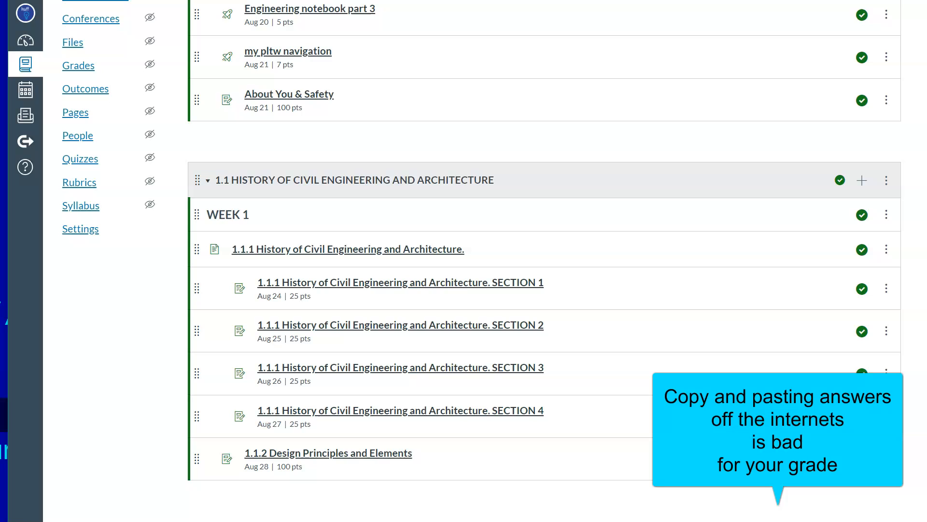
mouse_move(354, 343)
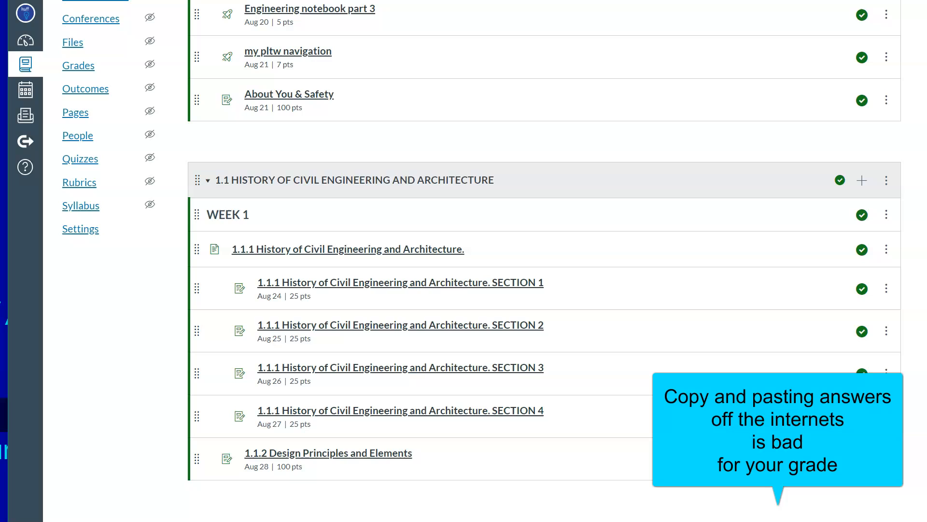
mouse_move(523, 338)
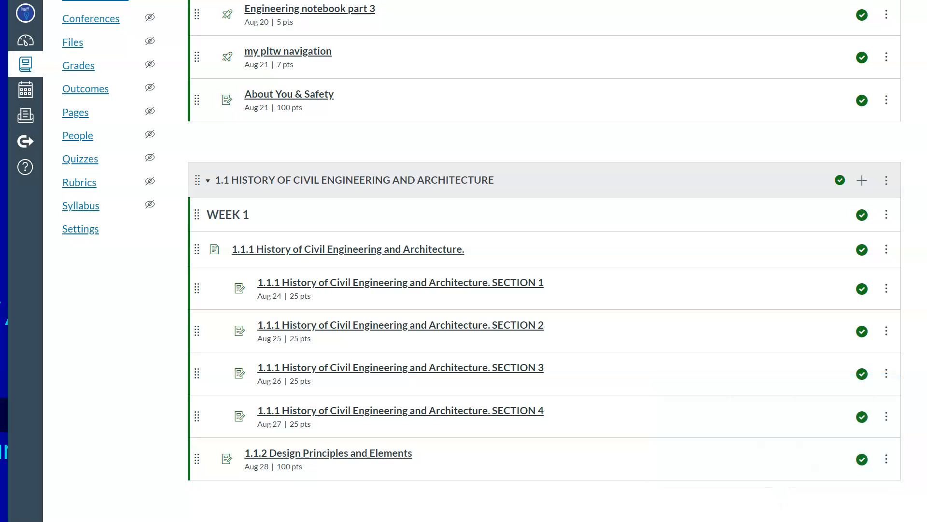
mouse_move(502, 425)
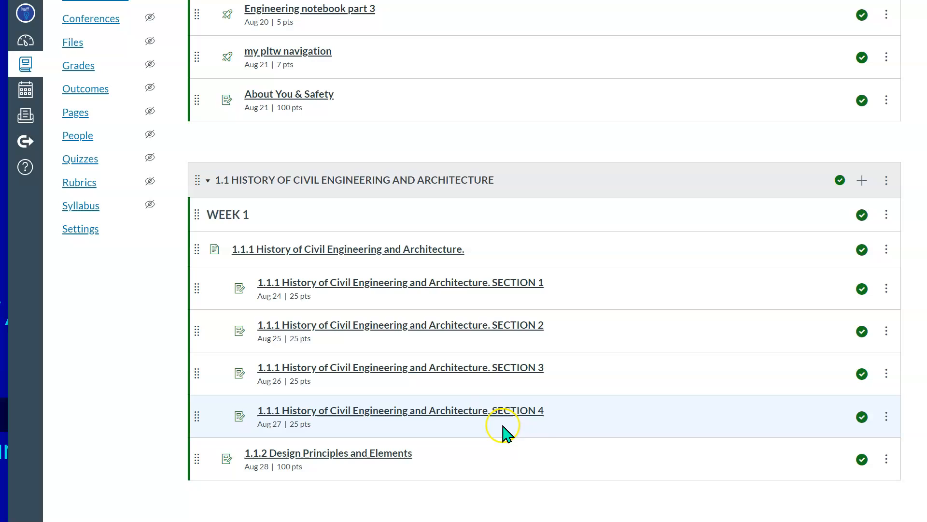